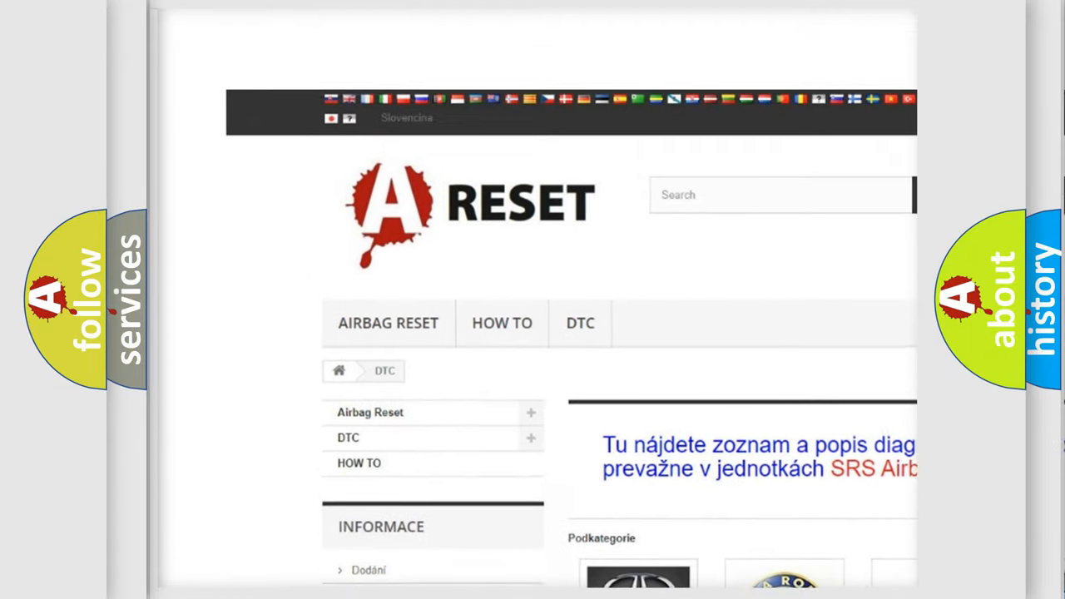
Step: Scroll the Alfa Romeo DTC page down to the trouble code subcategories starting at B0003-01
{"action": "scroll", "scroll_direction": "down", "scroll_amount": 3}
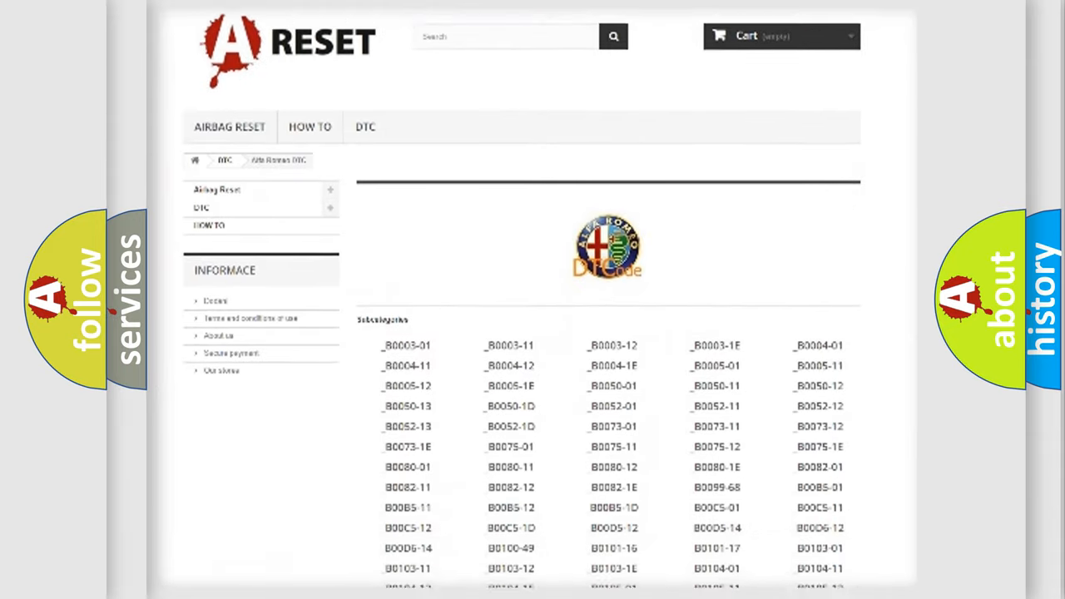
{"action": "scroll", "scroll_direction": "down", "scroll_amount": 3}
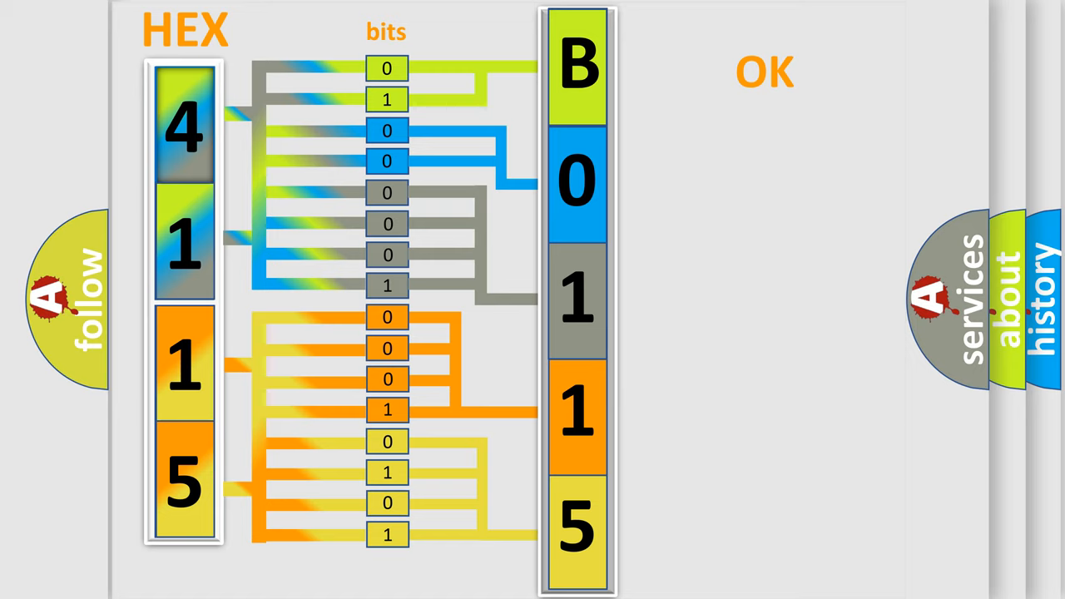
Step: Advance to the diagram converting hex 4115 into bits and code B0115
{"action": "left_click", "coordinate": [765, 71]}
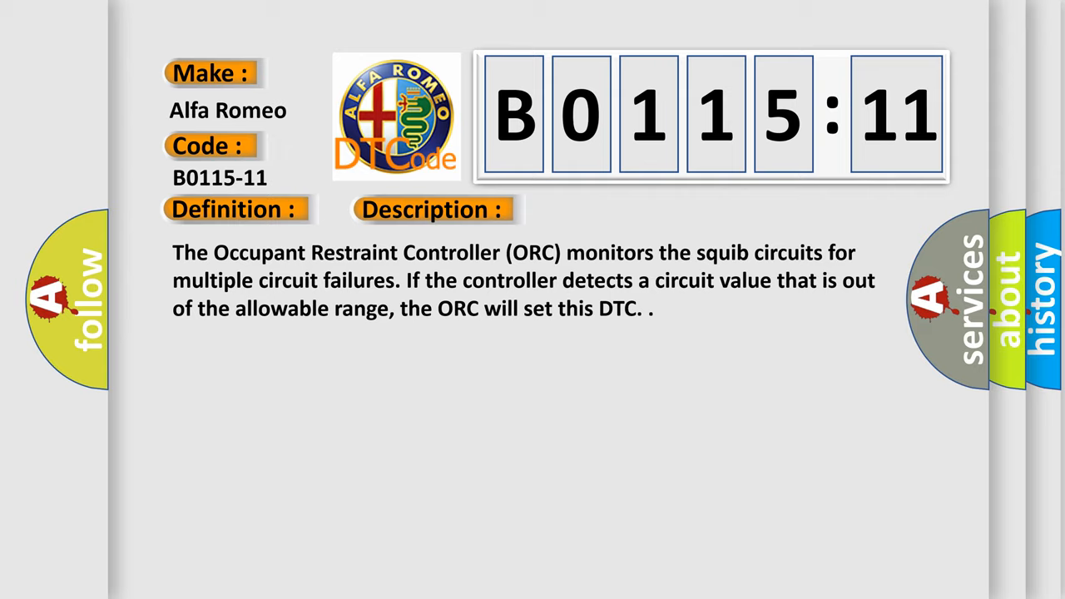
Step: Reveal the B0115-11 description and causes, including right curtain squib lines shorted to ground
{"action": "left_click", "coordinate": [609, 209]}
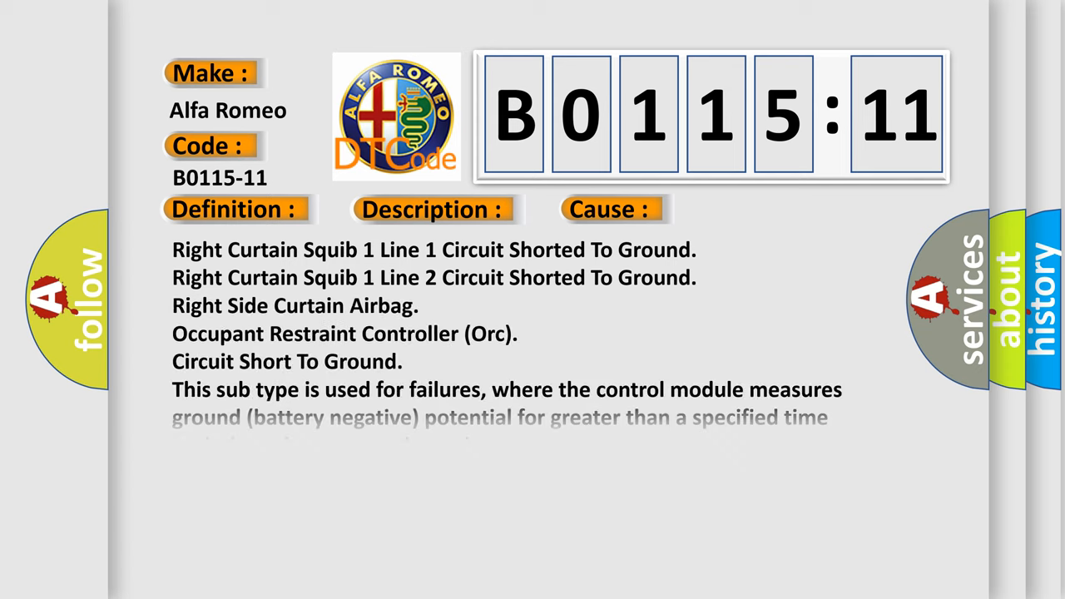